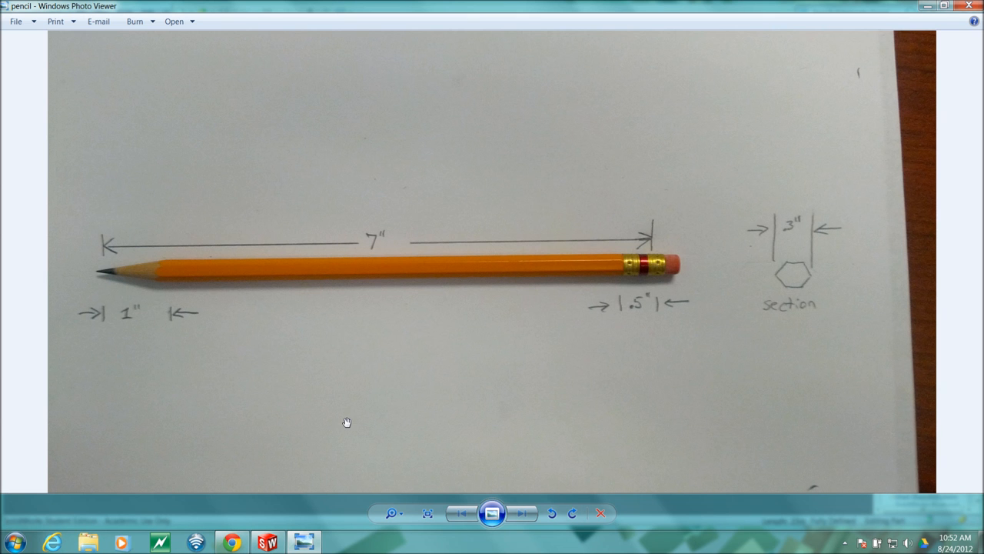
mouse_move(351, 400)
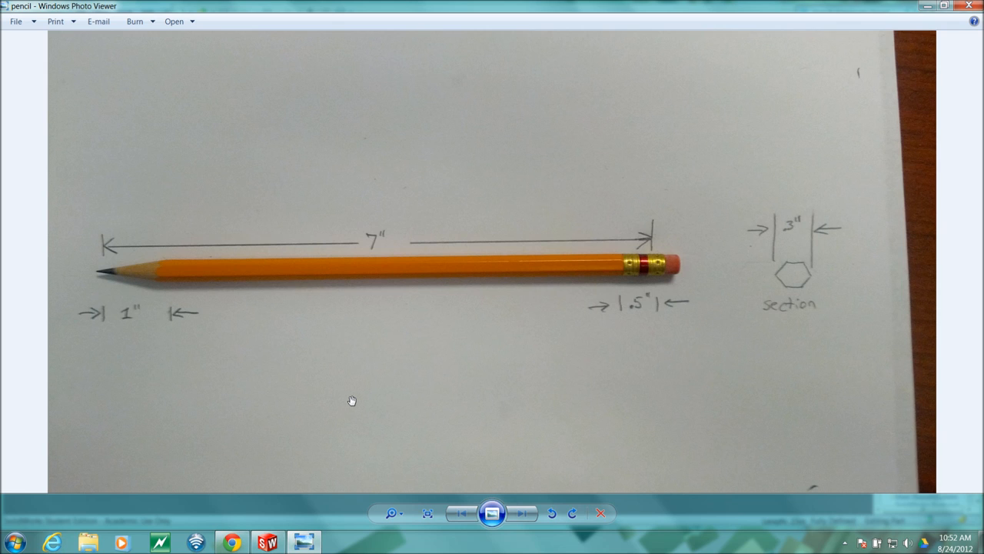
mouse_move(396, 313)
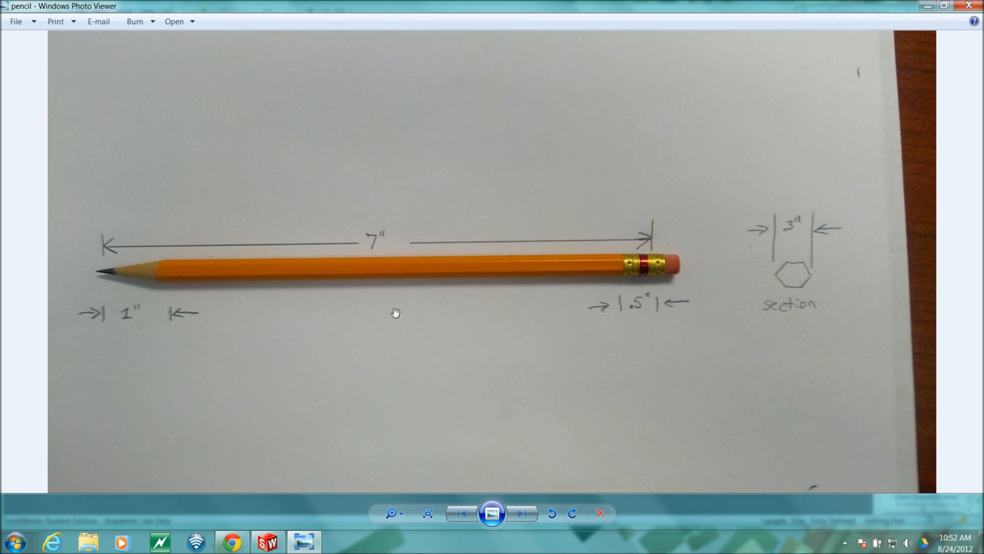
mouse_move(452, 132)
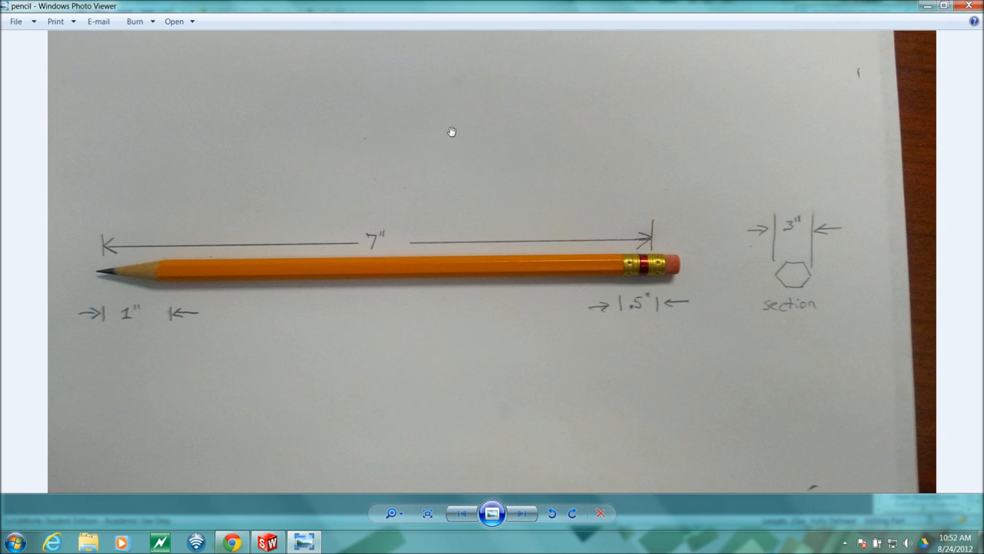
mouse_move(492, 301)
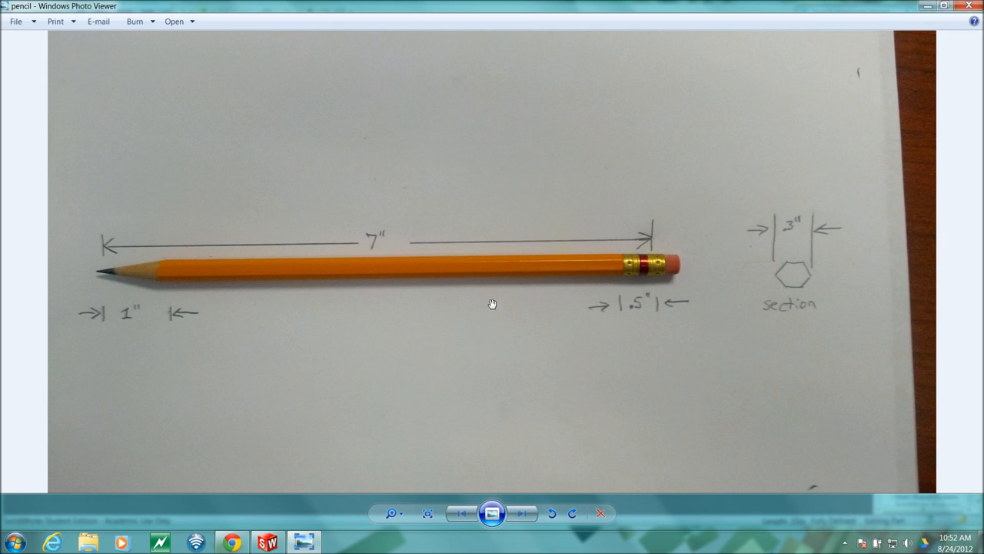
mouse_move(578, 307)
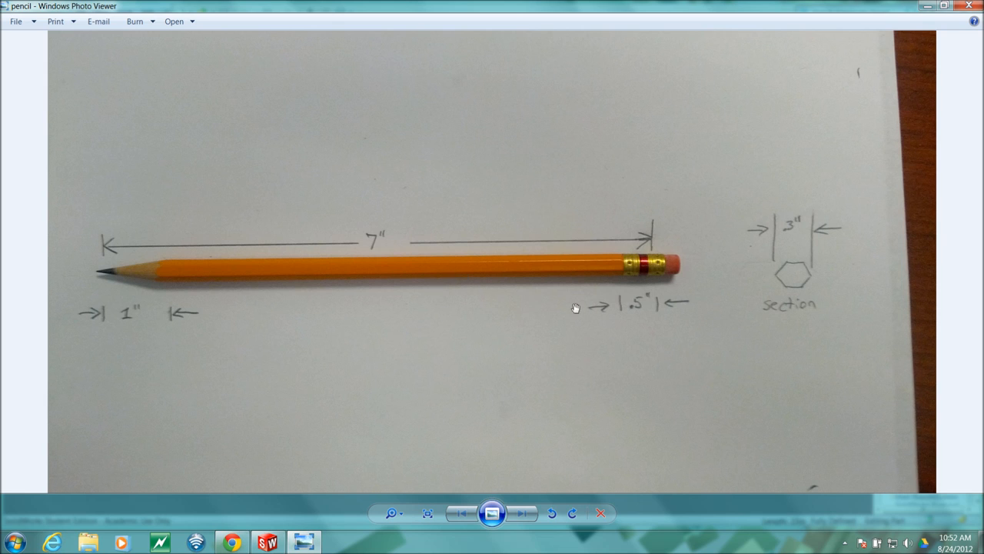
mouse_move(681, 283)
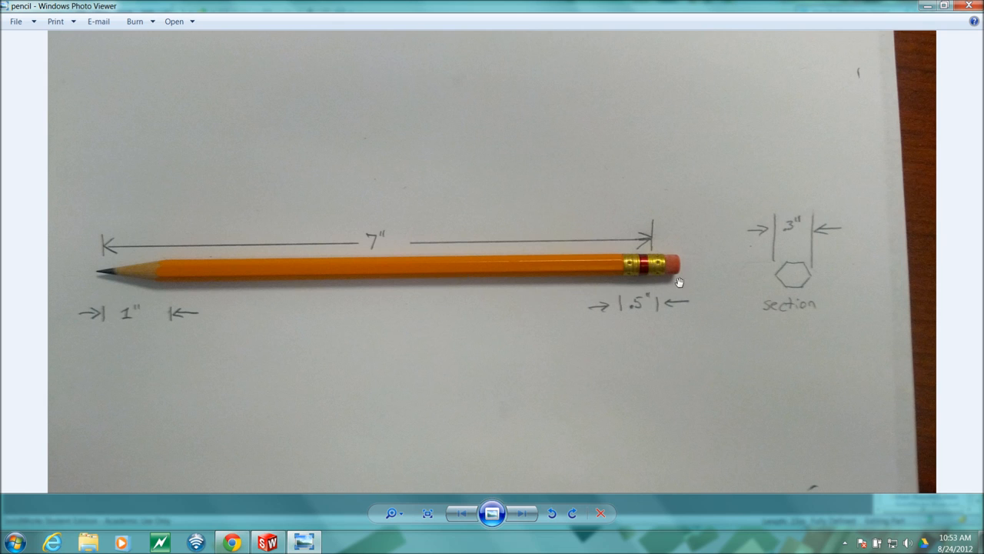
mouse_move(407, 332)
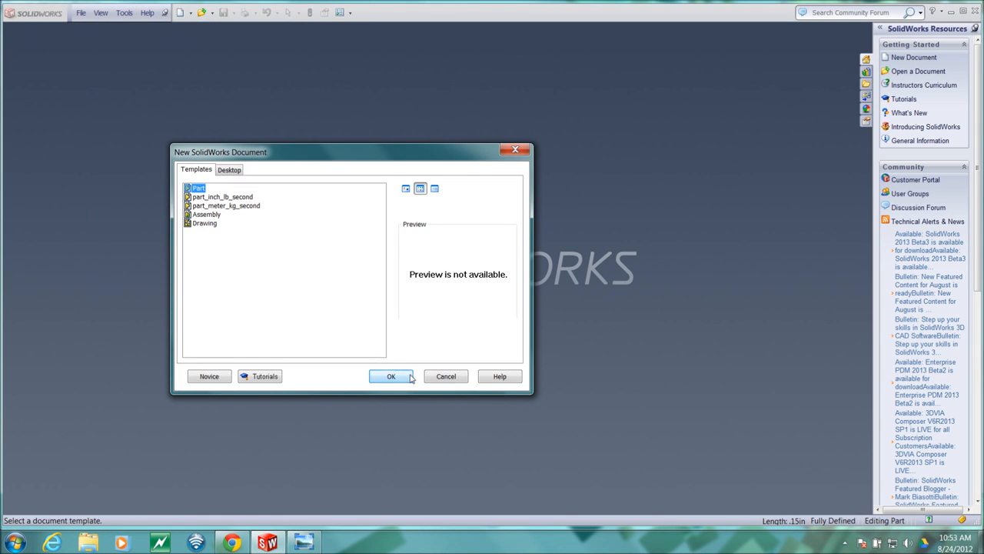
Create a new part and show its Document Properties units, set to IPS (inch, pound, second)
left_click(391, 375)
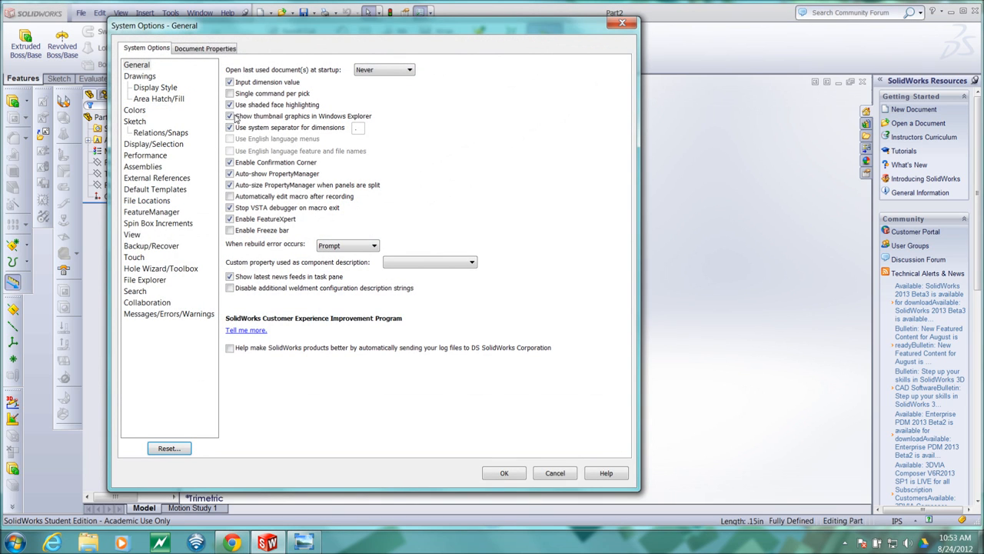
left_click(194, 48)
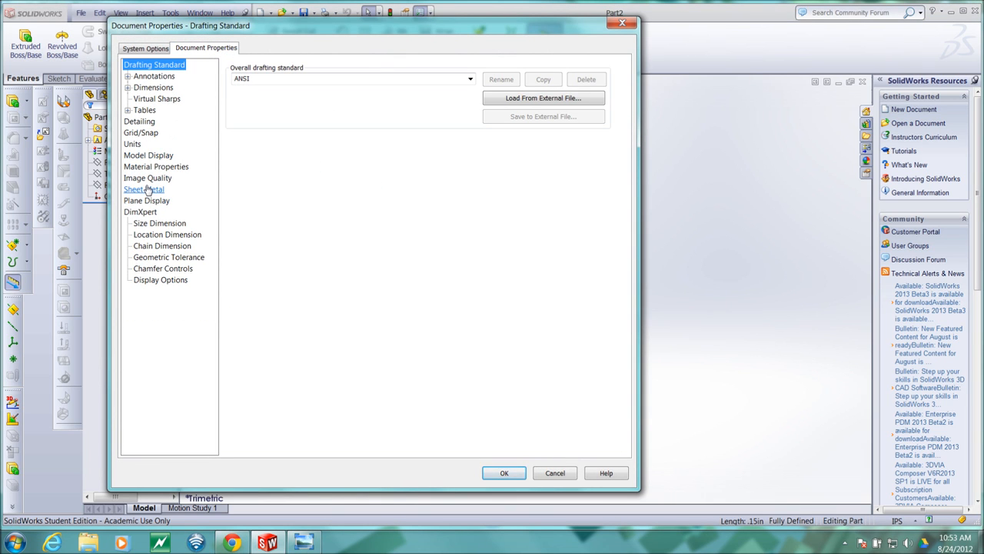
left_click(133, 145)
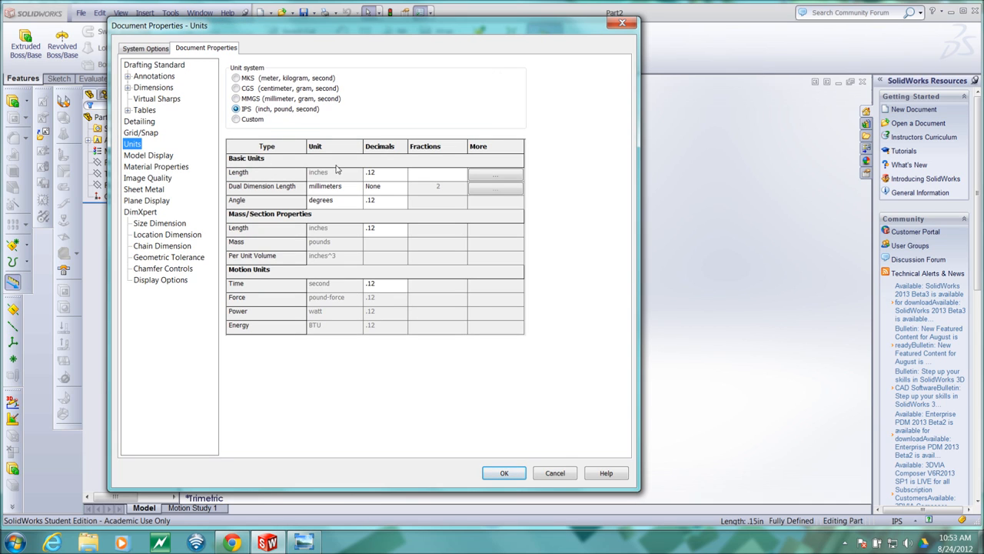
mouse_move(506, 474)
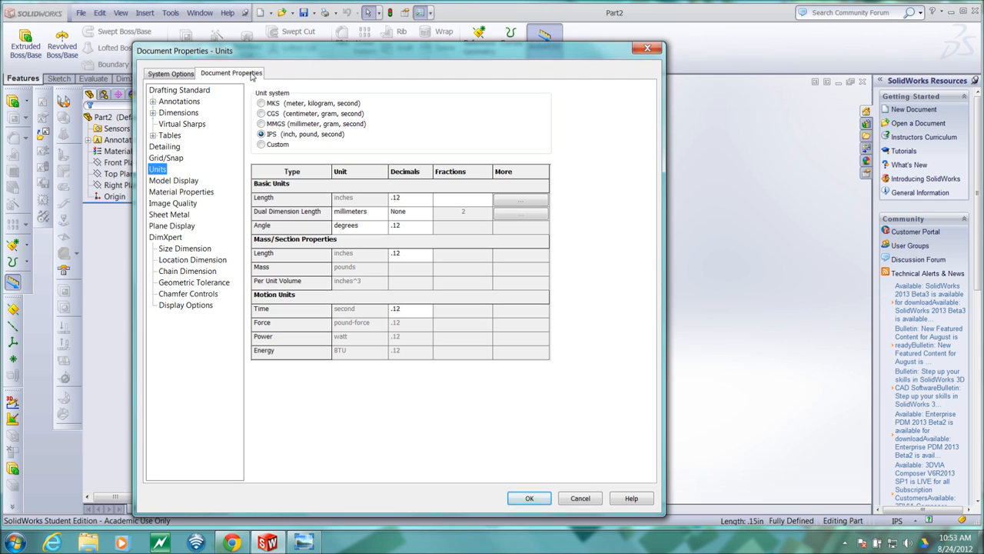
Accept the IPS units and start Sketch1 on the Right Plane
left_click(529, 498)
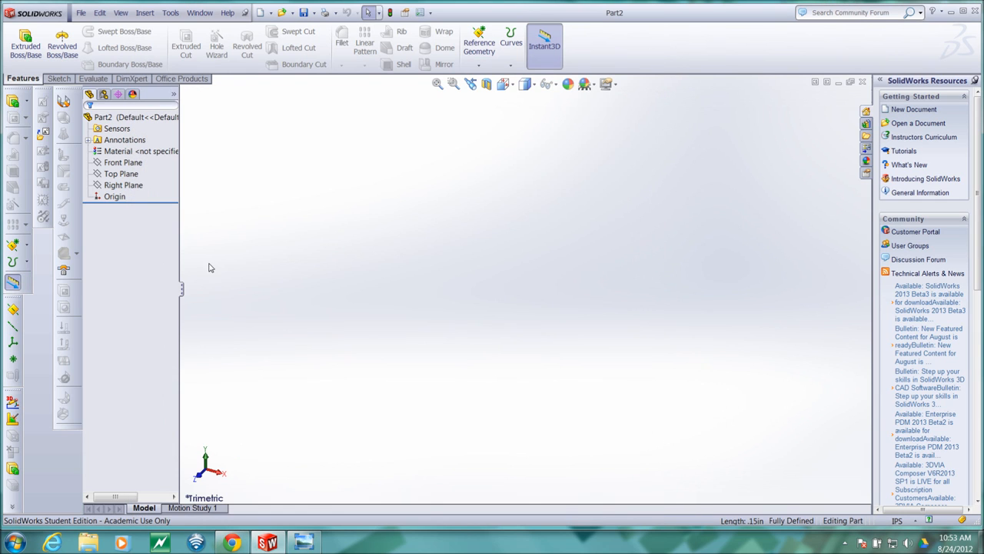
mouse_move(215, 152)
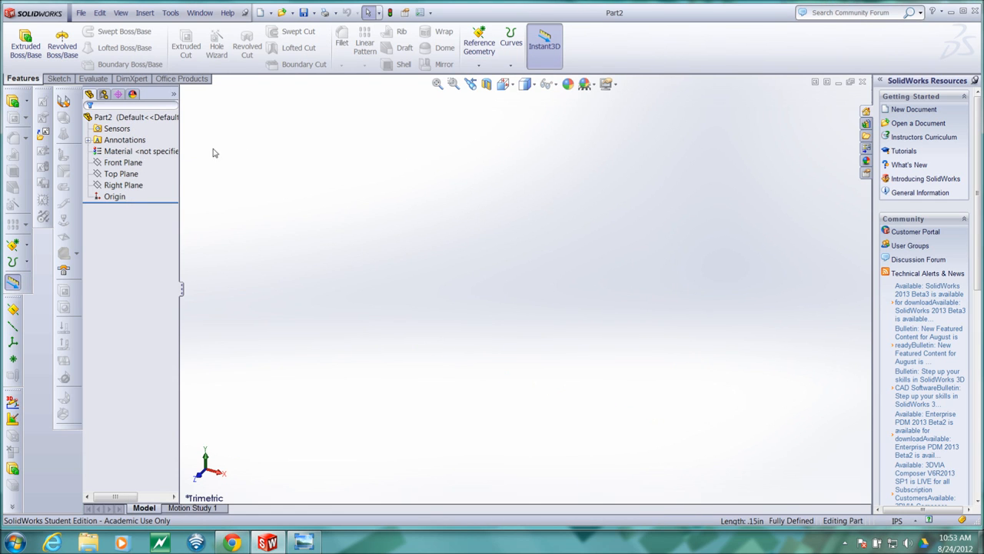
left_click(120, 173)
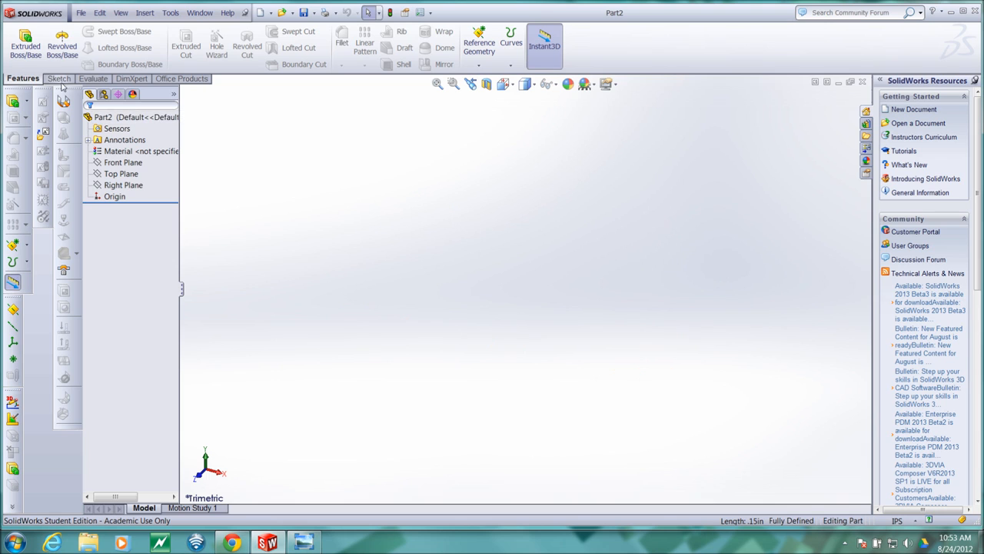
left_click(59, 80)
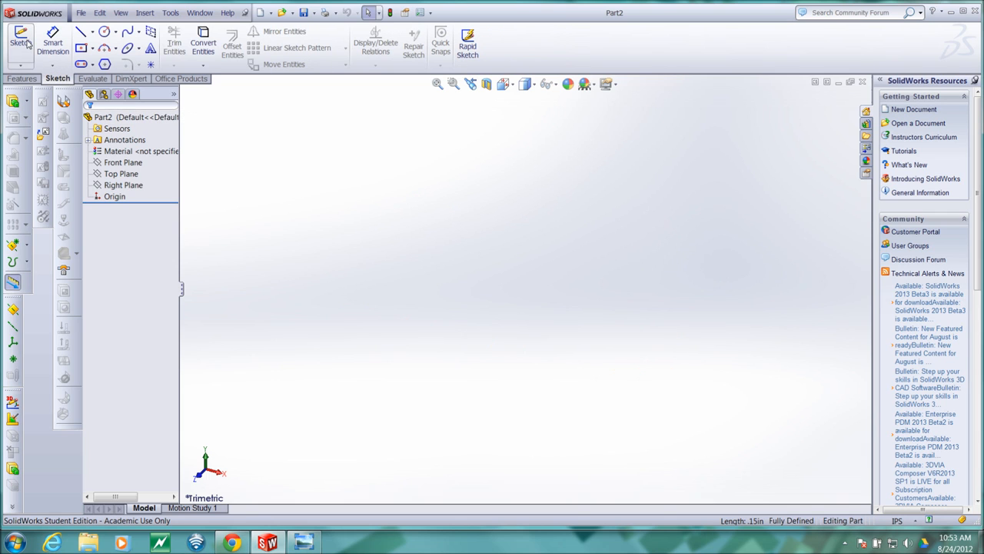
left_click(120, 172)
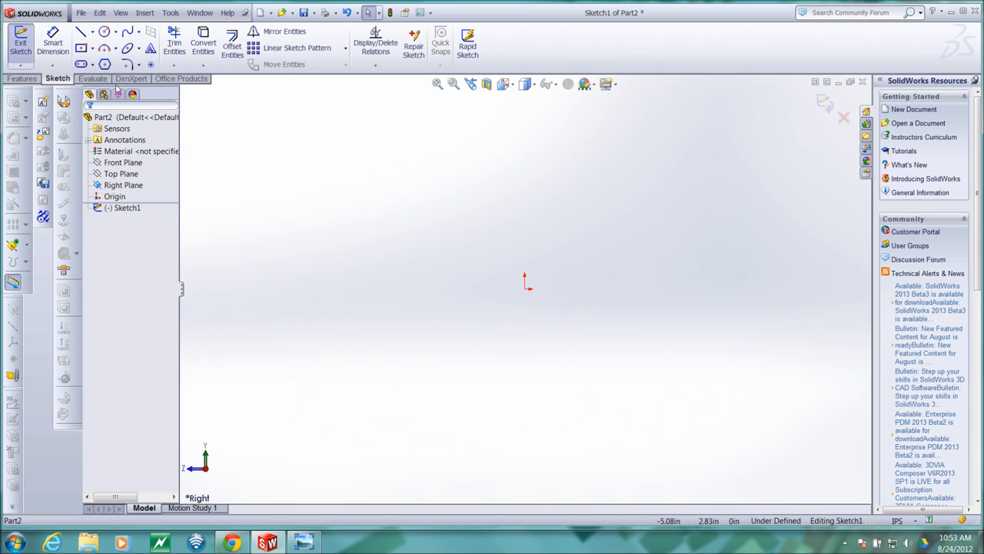
Draw a six-sided polygon at the origin and make its top edge horizontal
left_click(129, 64)
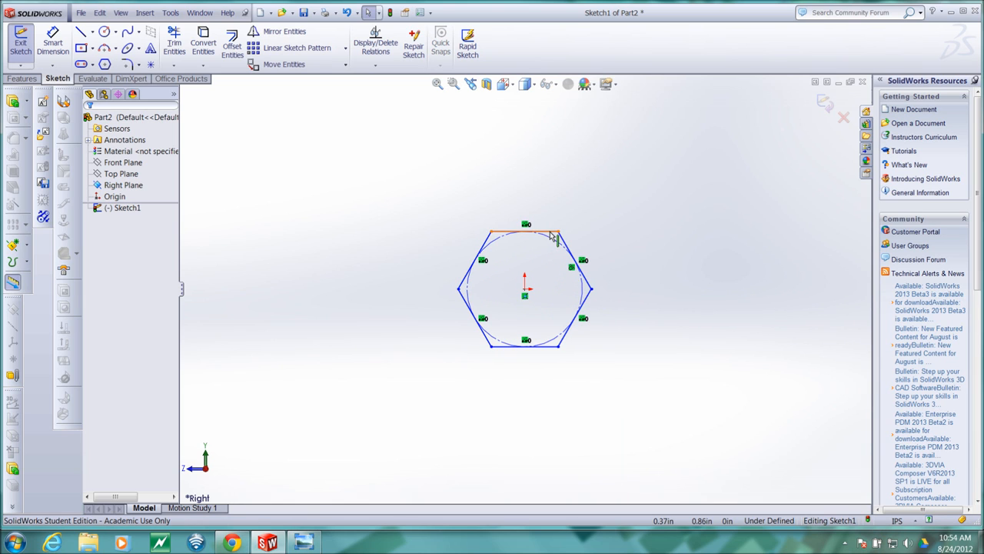
left_click(547, 233)
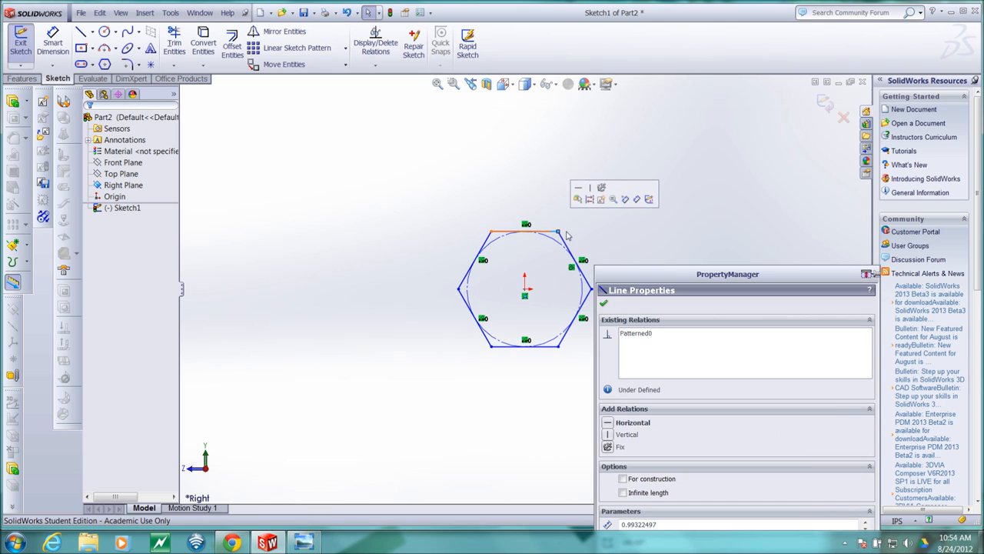
mouse_move(578, 200)
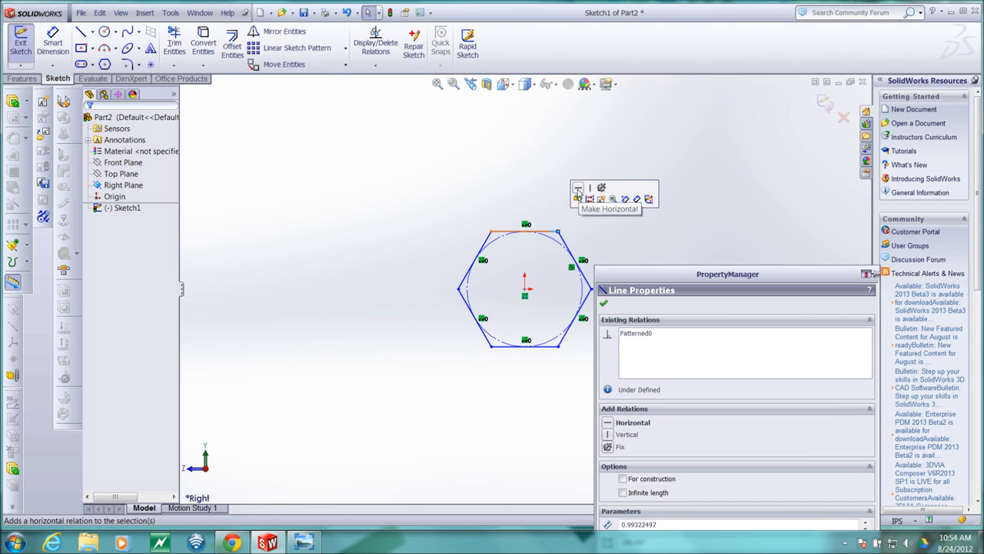
left_click(576, 187)
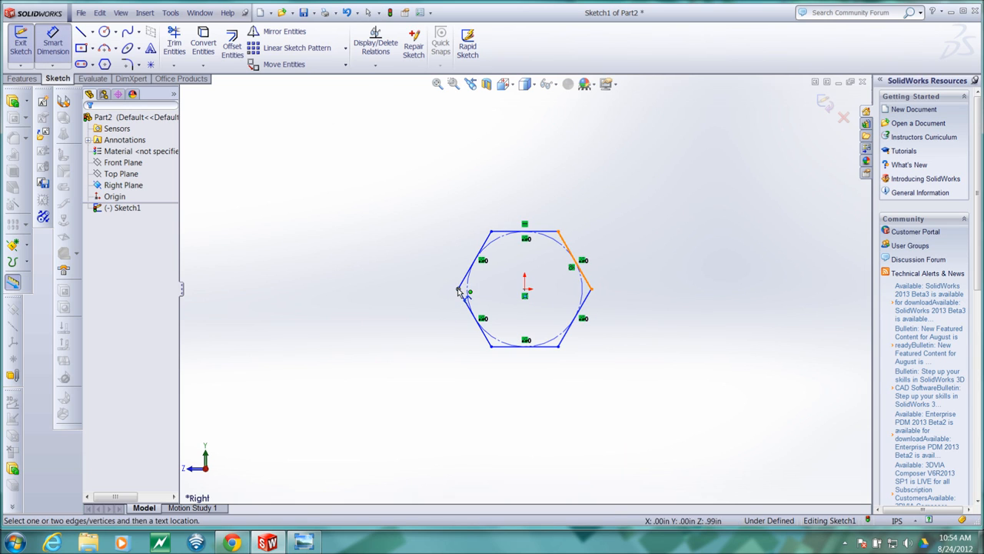
Dimension the hexagon .3 in across opposite vertices, fully defining the sketch
left_click(458, 291)
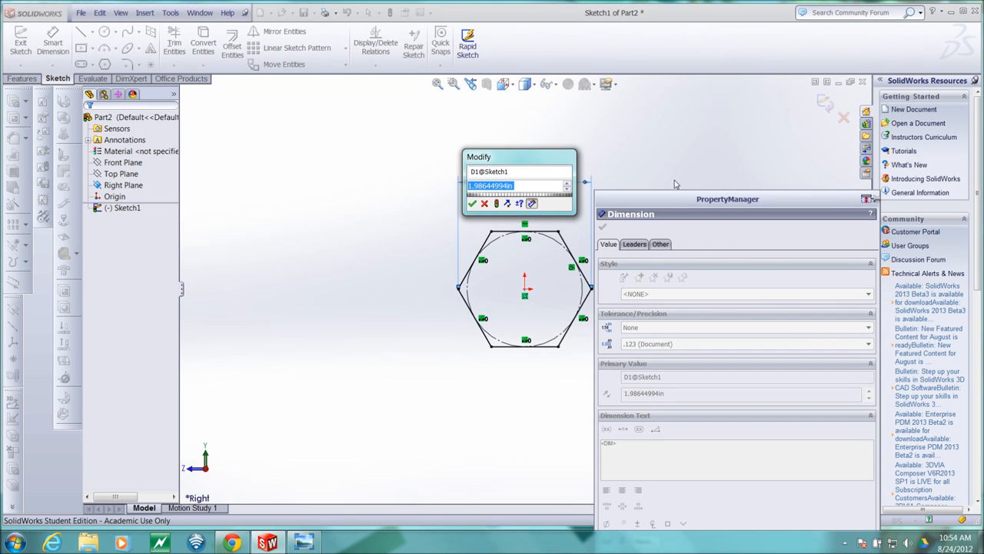
type(".3")
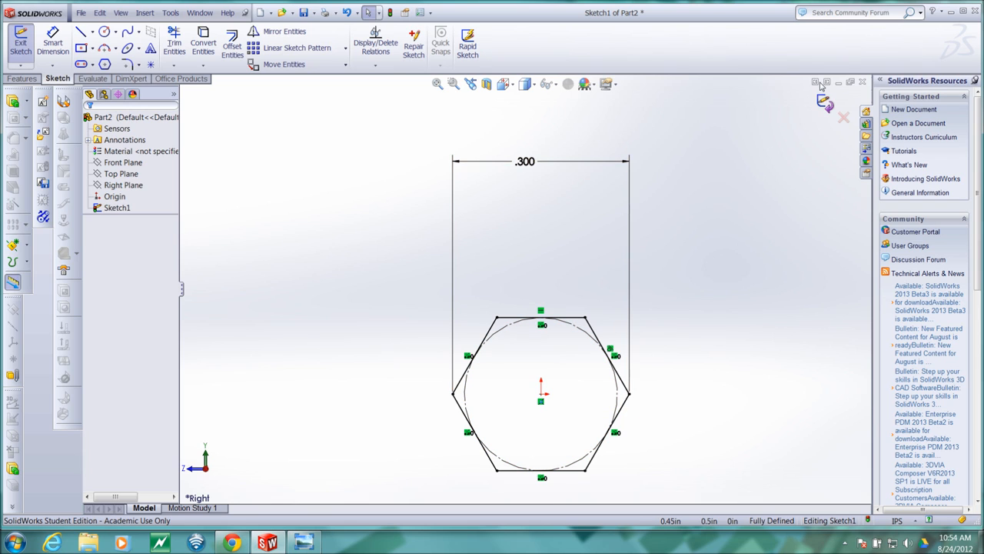
mouse_move(822, 106)
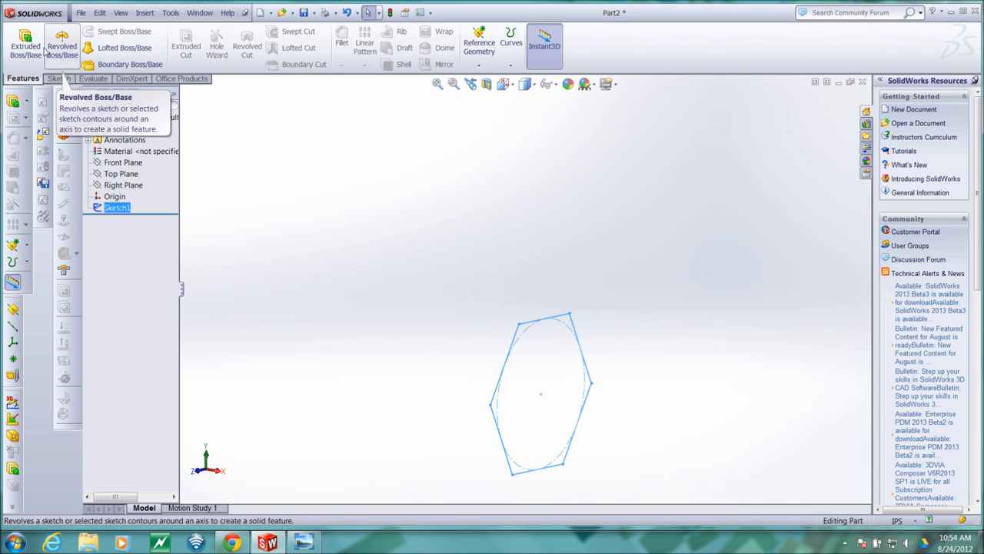
Boss-extrude the hexagon 7 in mid-plane into a hexagonal bar
left_click(16, 43)
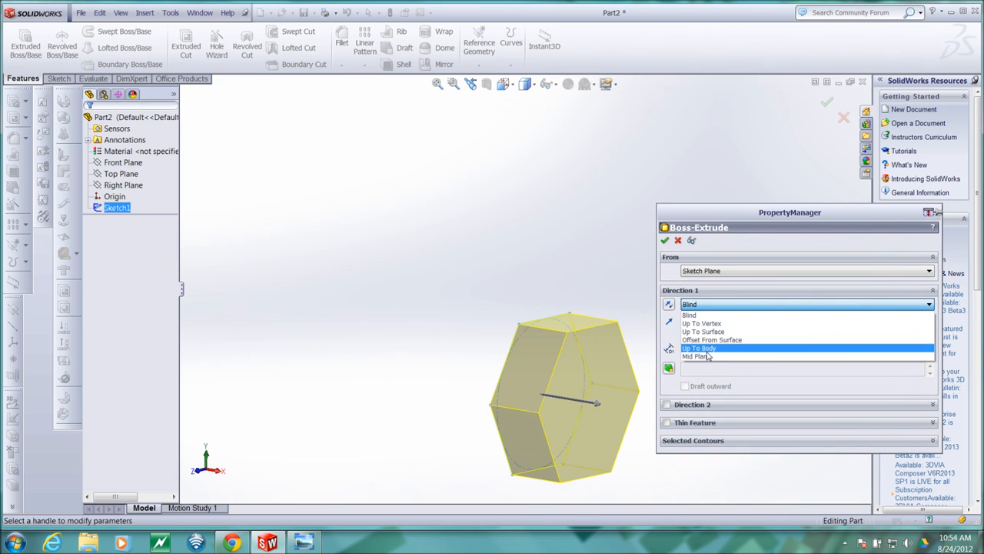
mouse_move(707, 357)
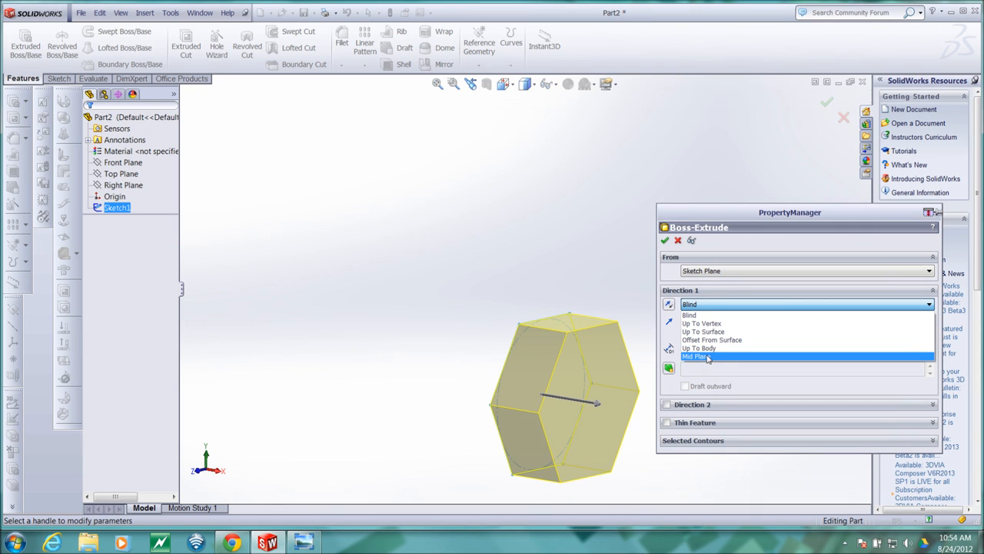
left_click(696, 357)
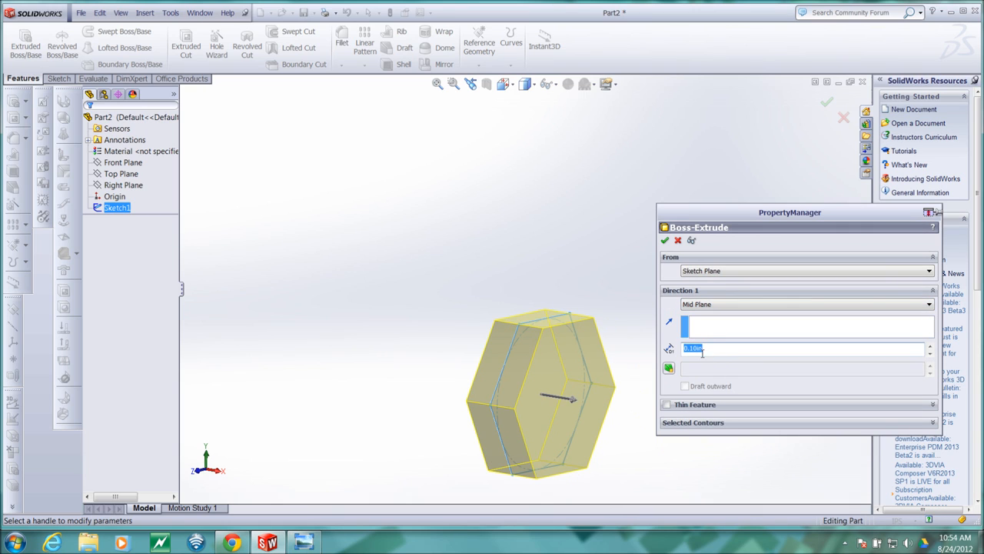
mouse_move(637, 345)
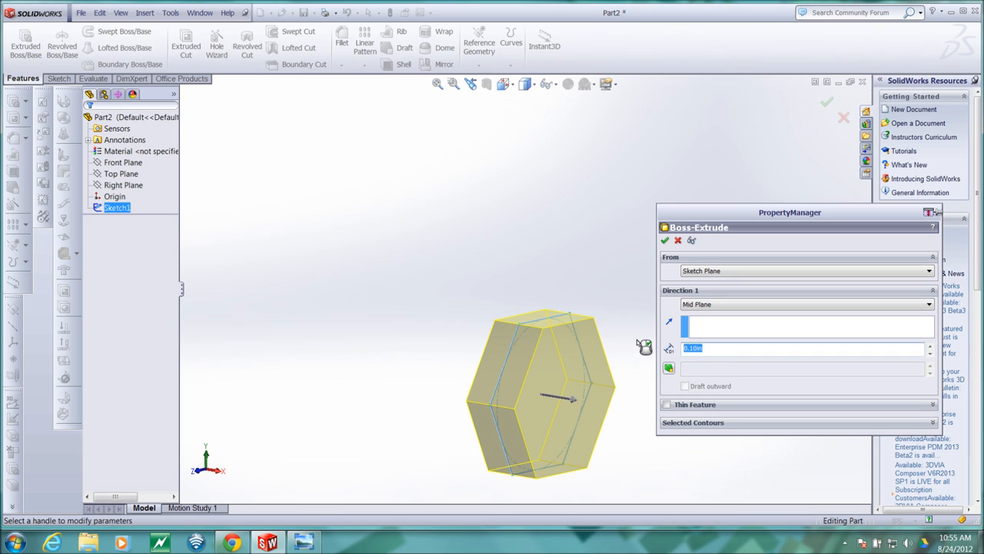
type("7.")
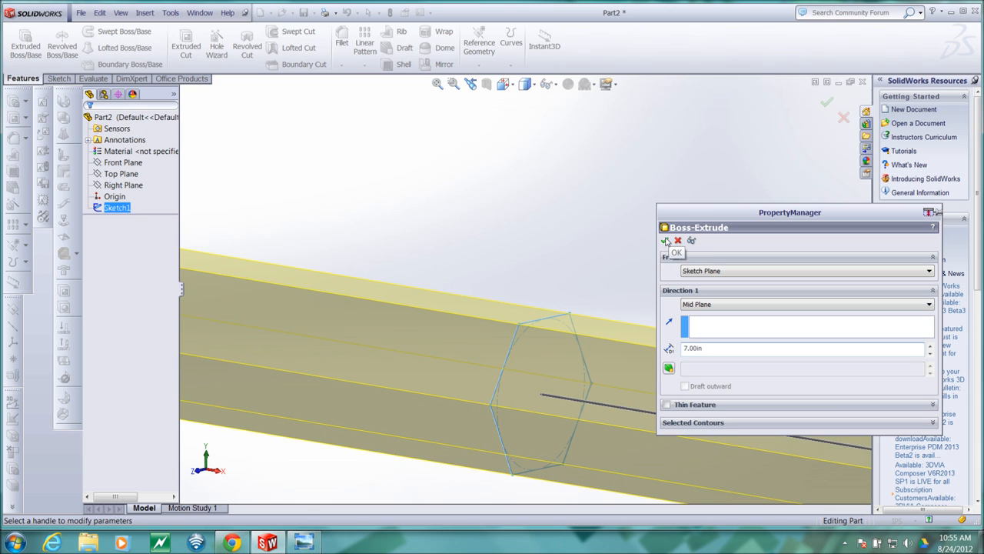
left_click(674, 252)
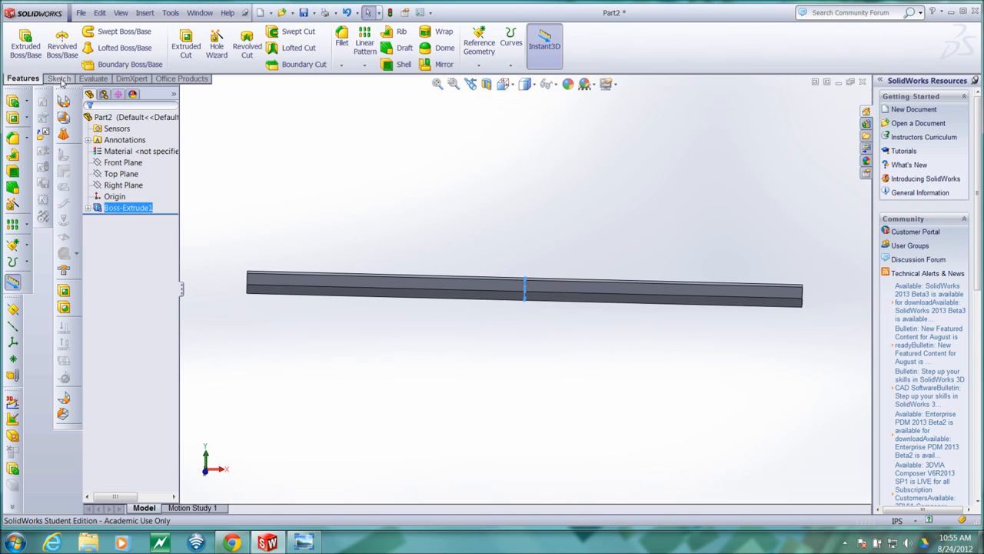
Start Sketch2 on the Top Plane and view it straight on
left_click(58, 77)
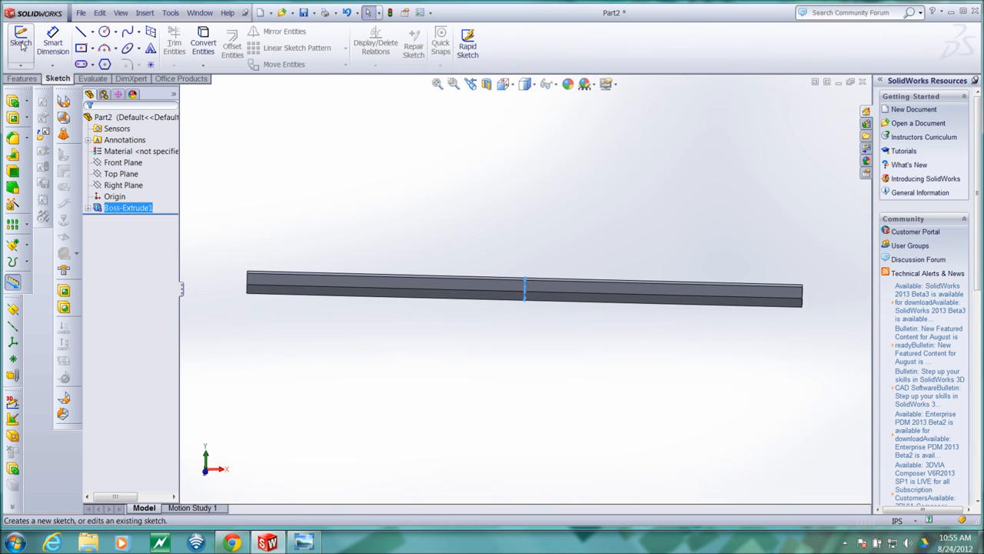
left_click(20, 37)
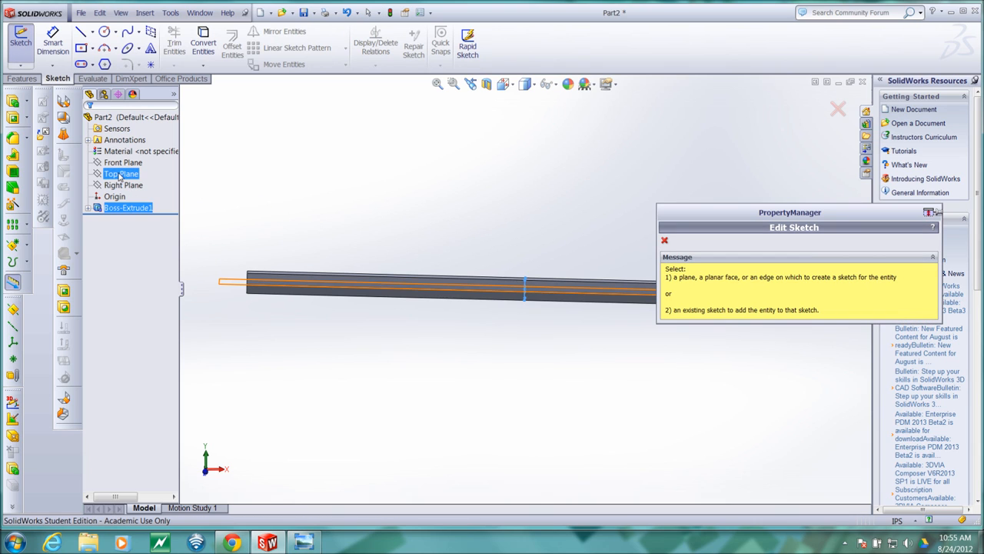
left_click(123, 163)
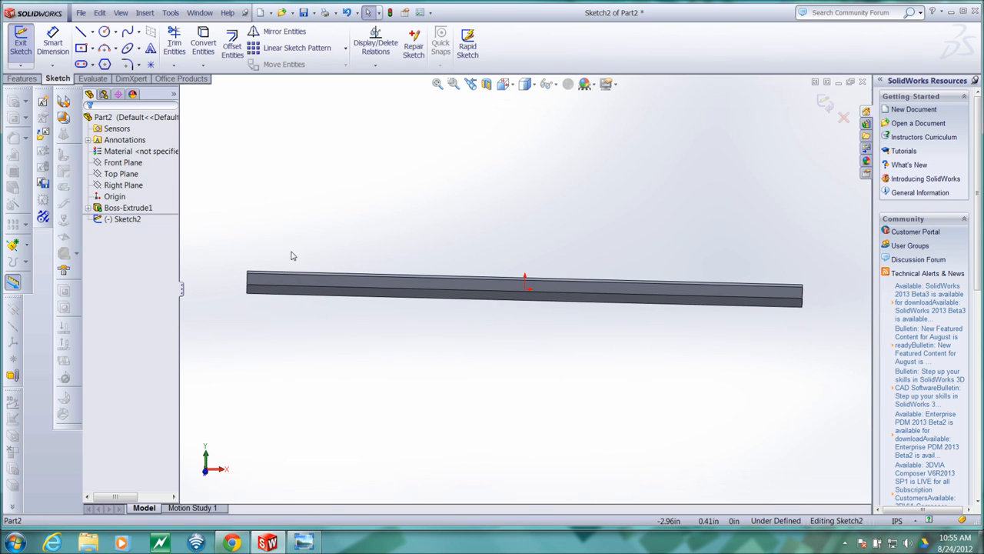
key("space")
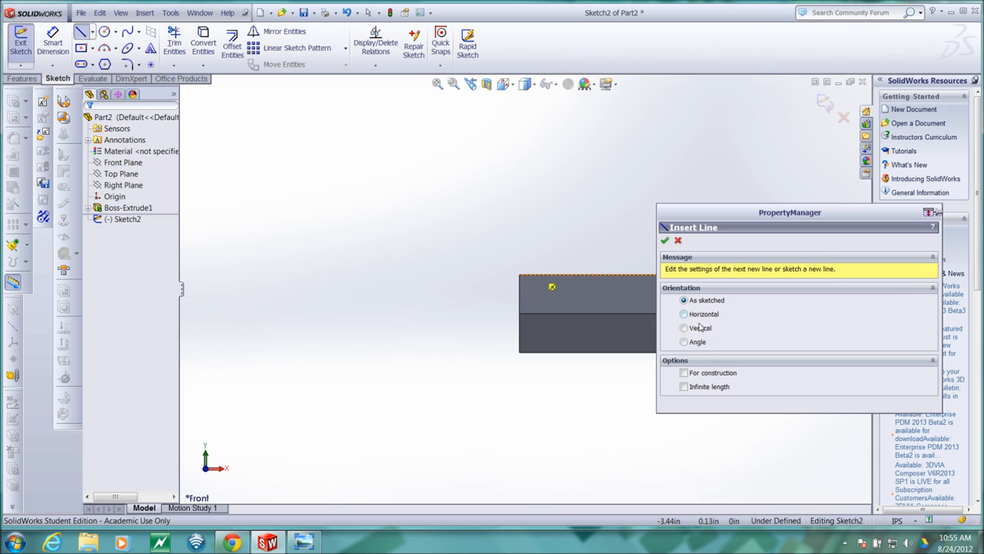
Draw a horizontal construction centreline along the bar's axis, extending past its left end
left_click(684, 374)
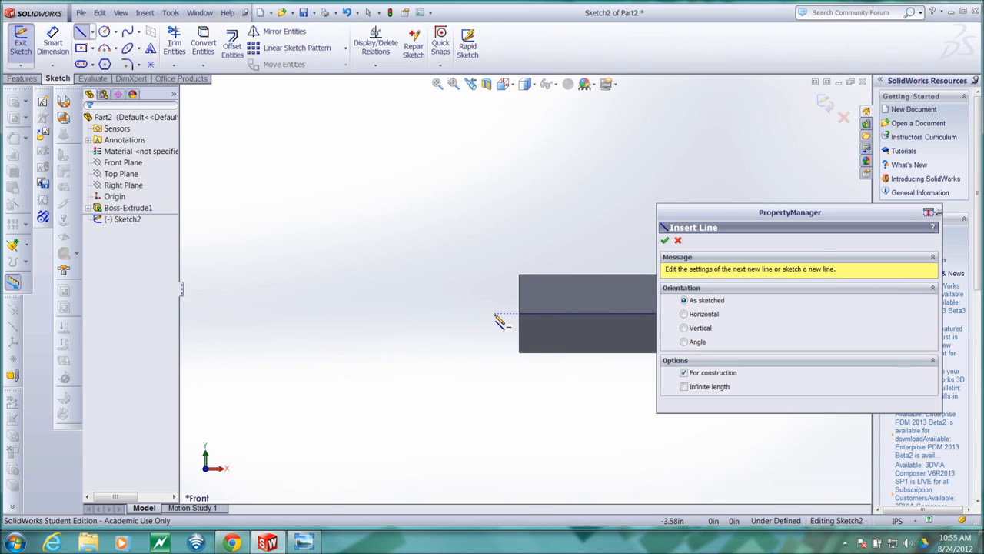
left_click_drag(500, 314, 233, 323)
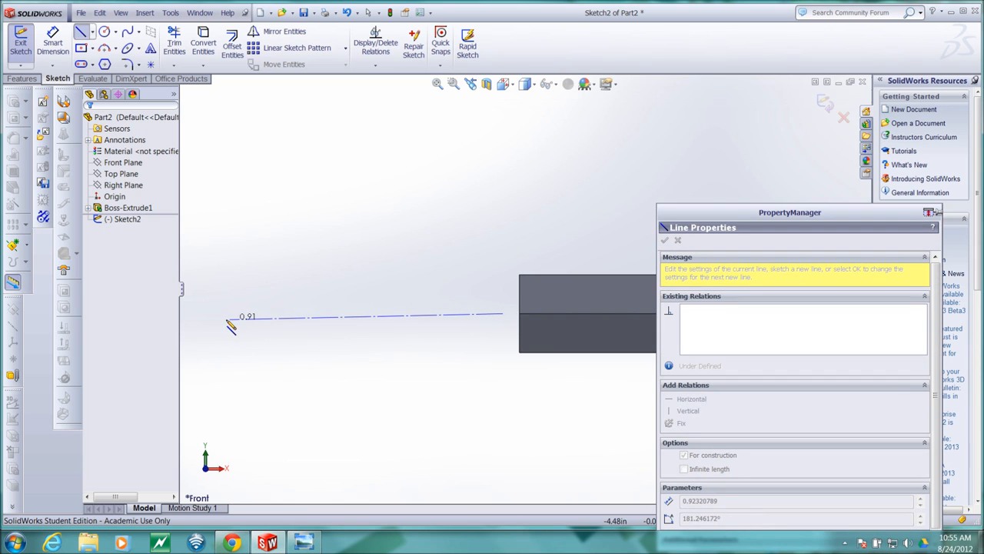
left_click_drag(232, 323, 202, 317)
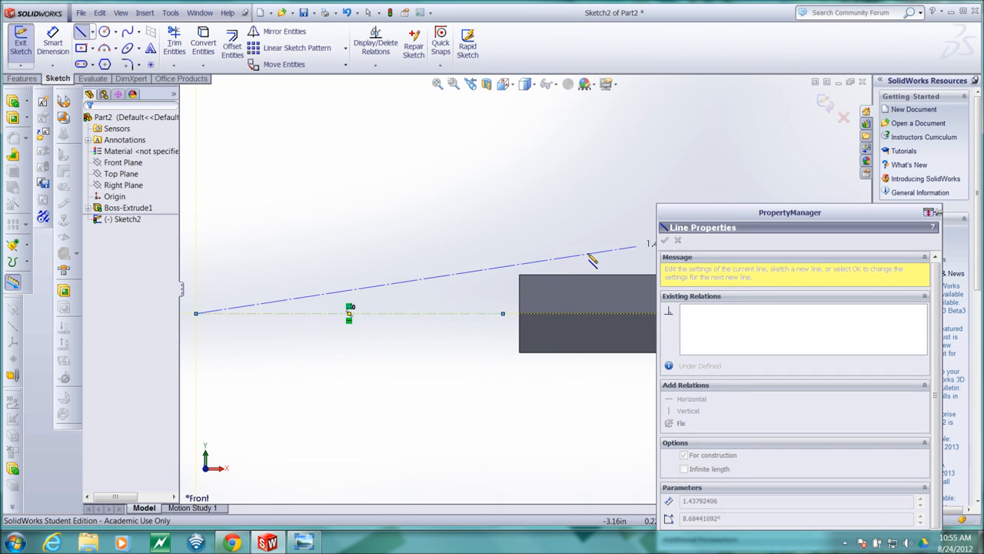
left_click(665, 240)
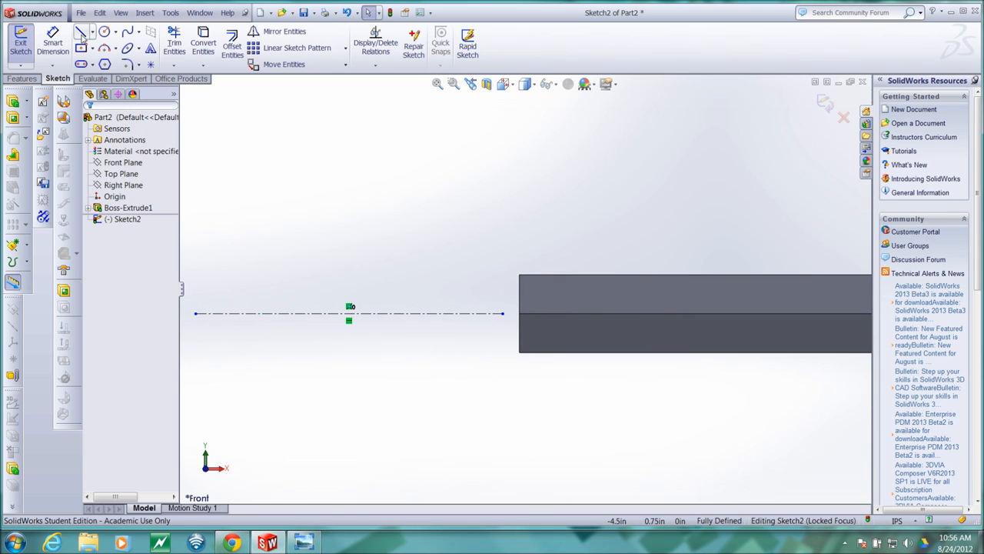
mouse_move(80, 35)
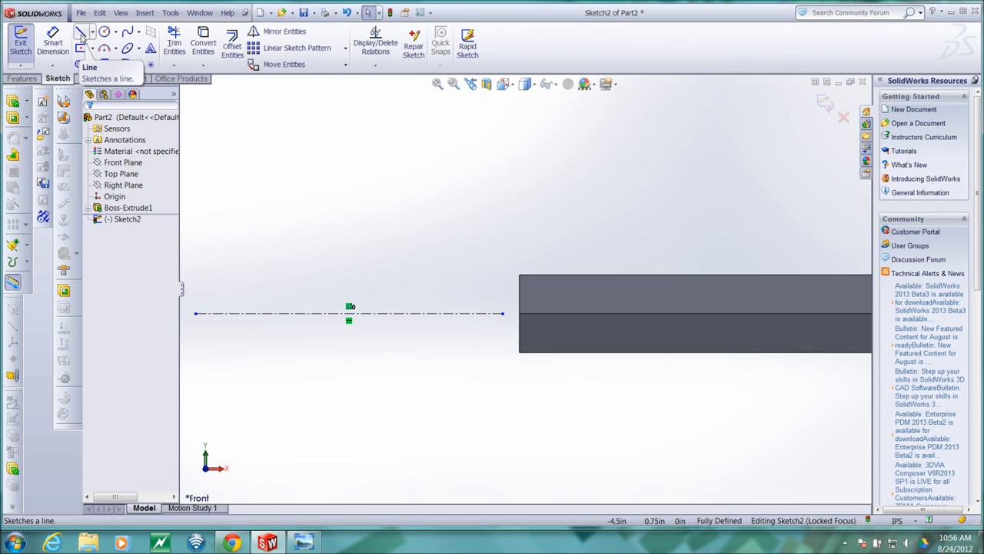
Draw a closed line profile above the centreline with a slanted edge meeting the bar's end
left_click(77, 34)
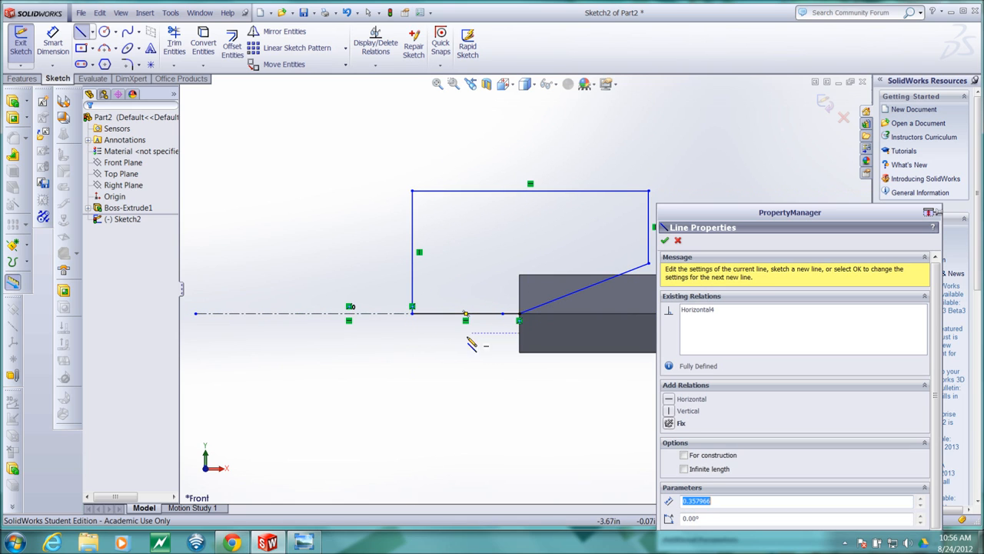
left_click(670, 240)
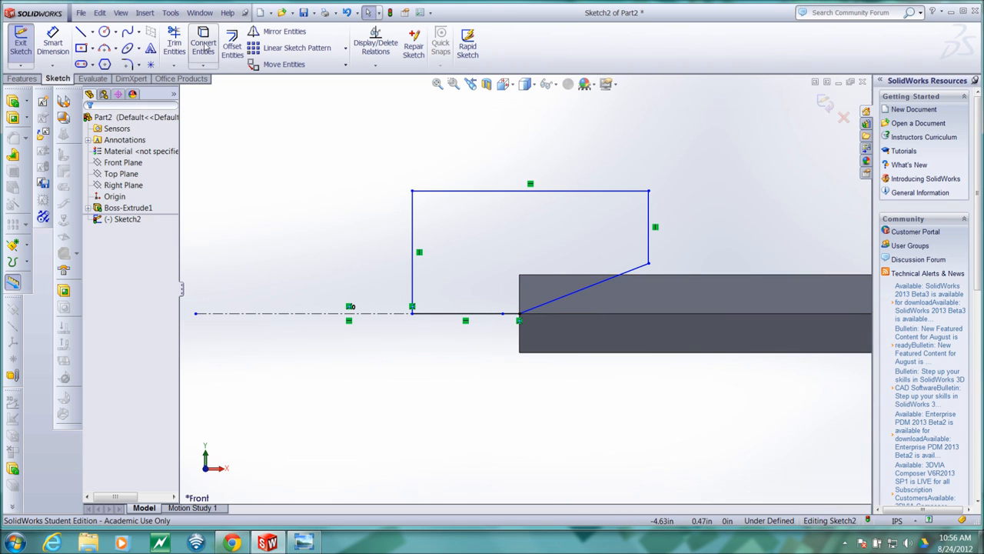
Convert the bar's 7 in top edge into the sketch as a sketch line
left_click(203, 43)
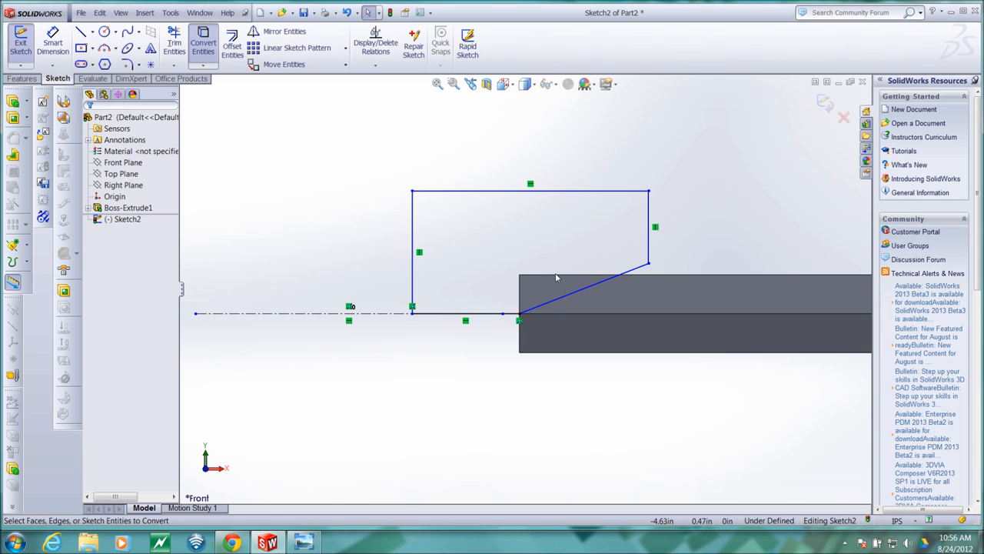
left_click(178, 43)
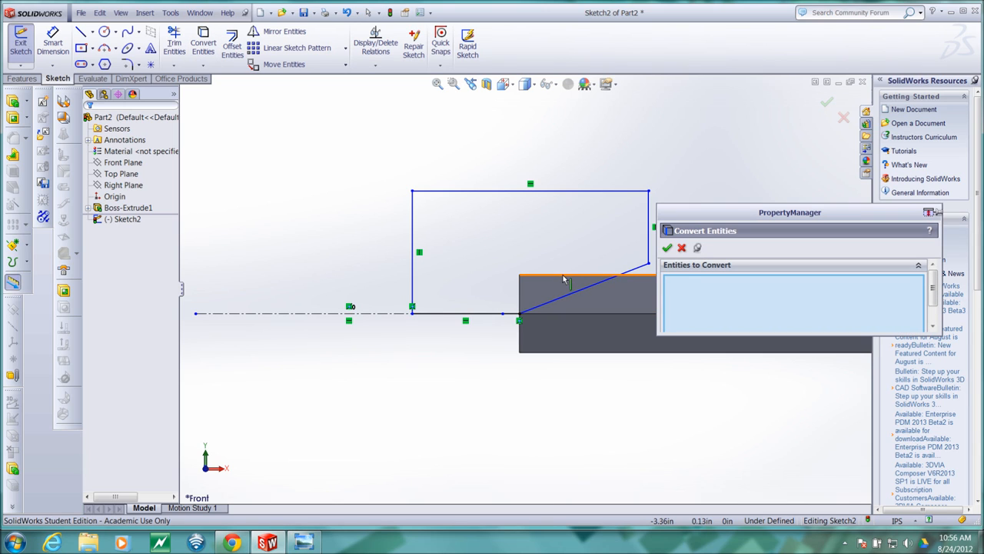
left_click(584, 275)
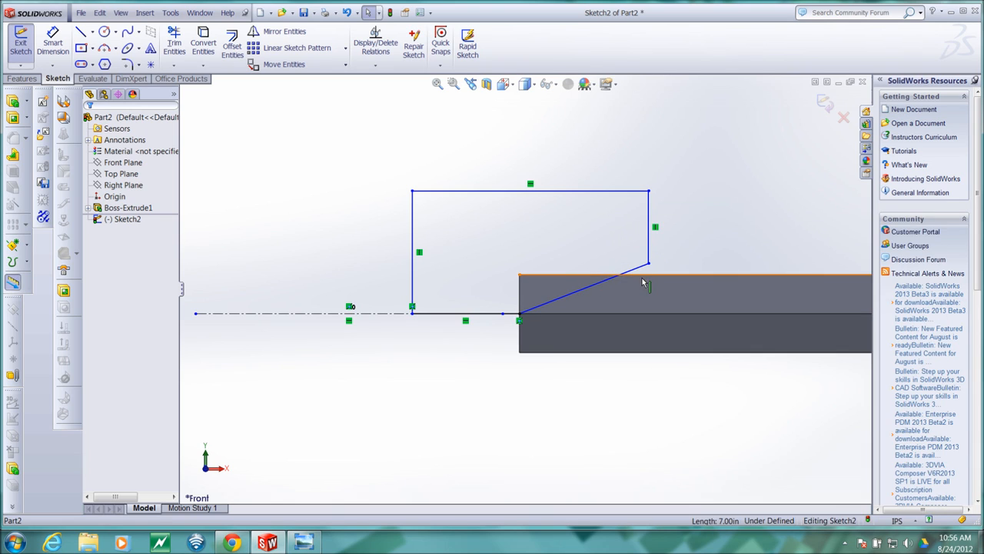
left_click(607, 274)
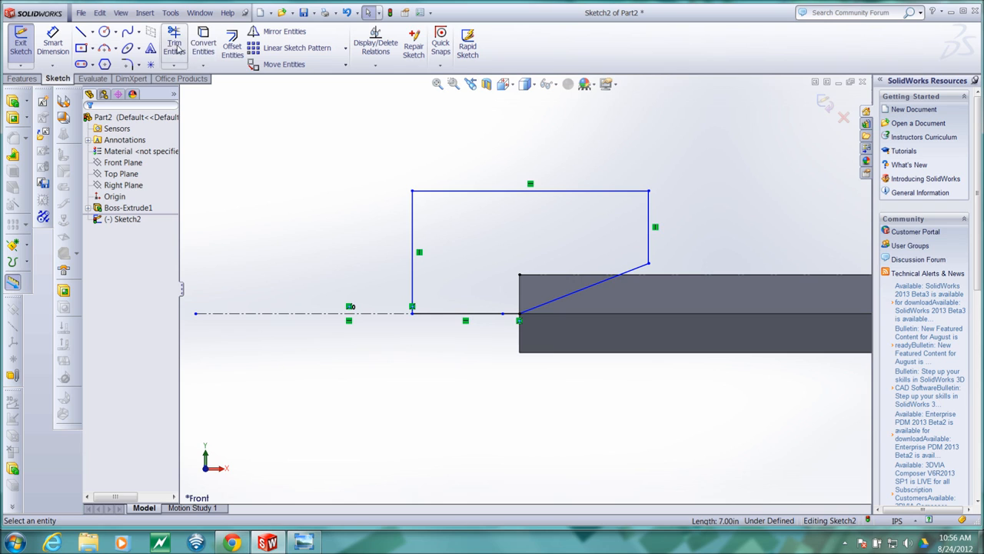
Trim the converted edge at the slanted line and drag the slanted line's upper endpoint
left_click(172, 42)
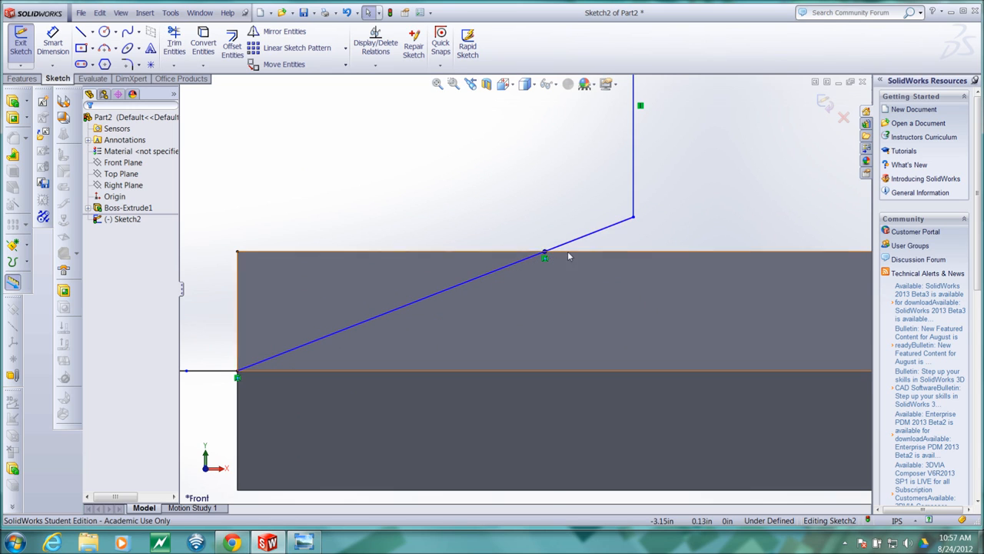
left_click(543, 252)
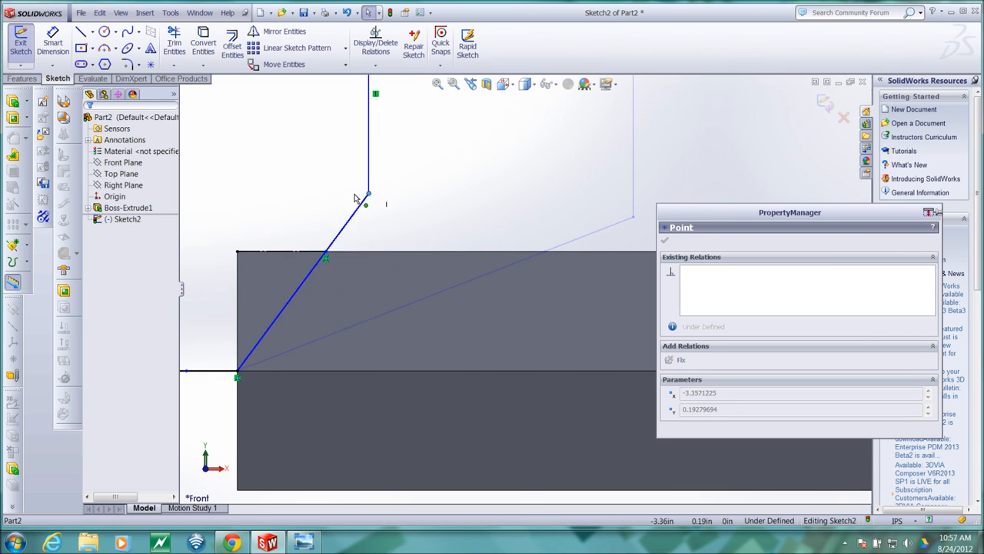
left_click_drag(366, 192, 218, 192)
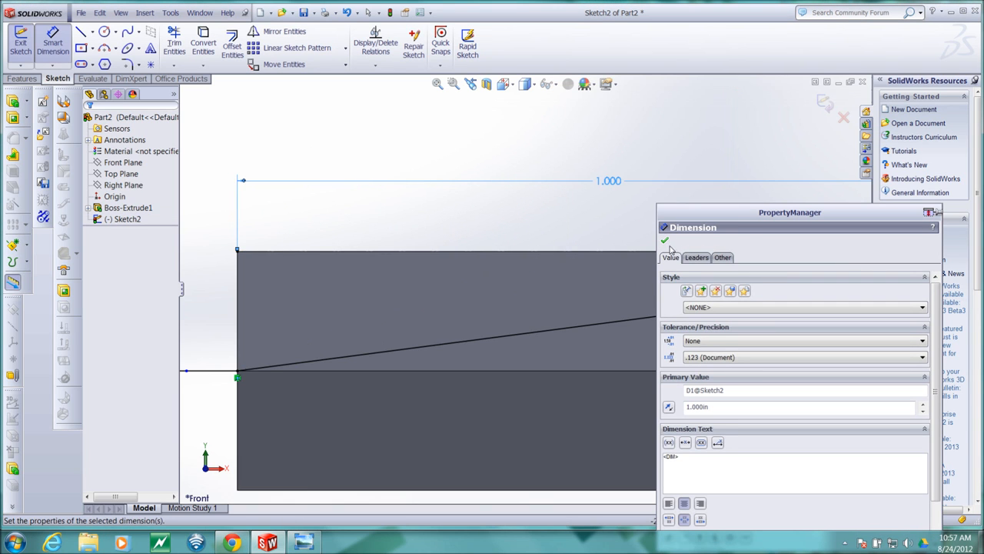
Confirm the 1.000 in taper length and 2.000 in overall width dimensions
left_click(664, 240)
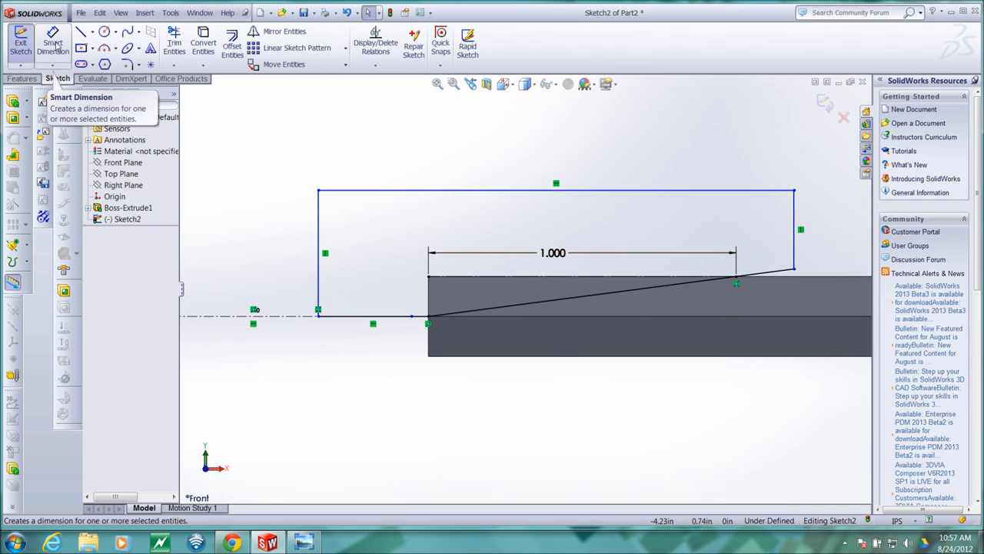
mouse_move(557, 203)
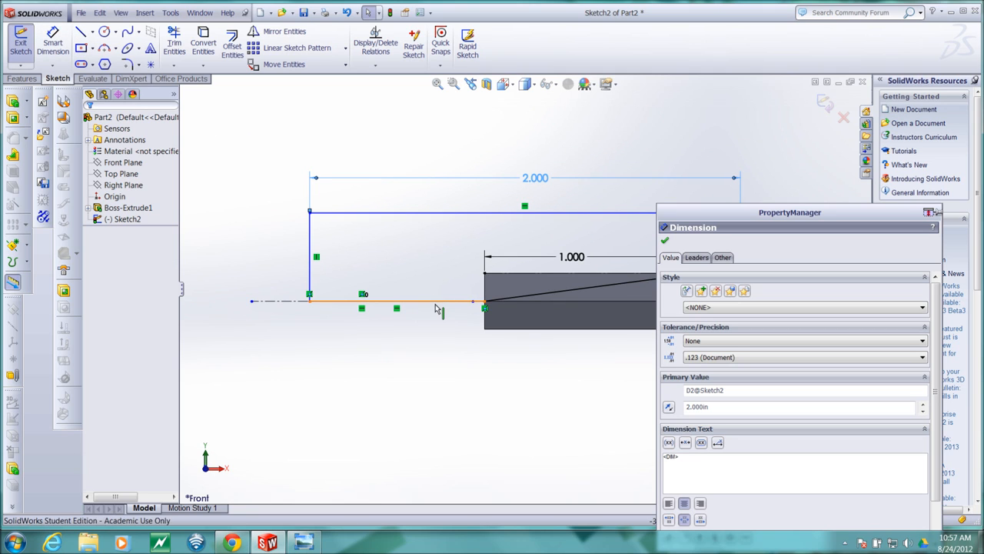
left_click(423, 300)
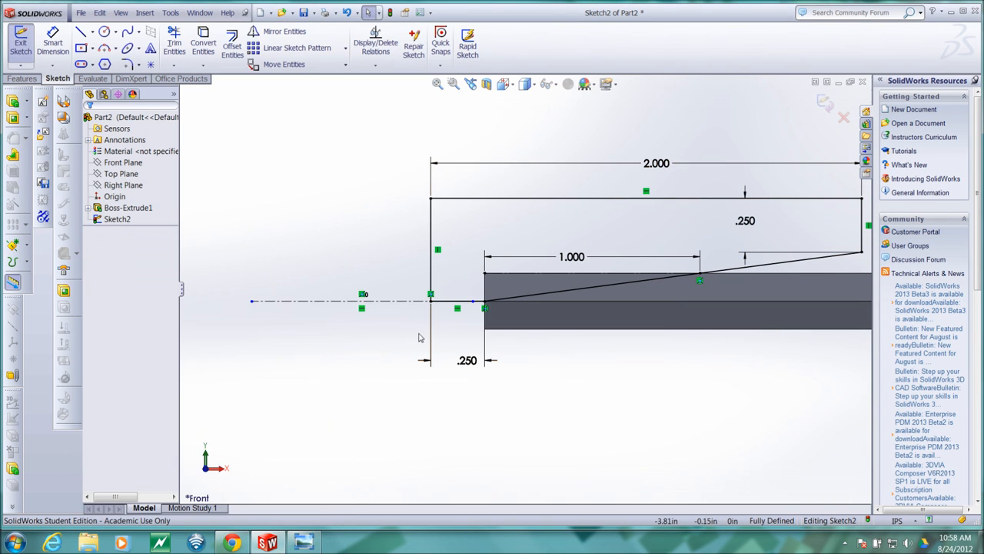
mouse_move(446, 224)
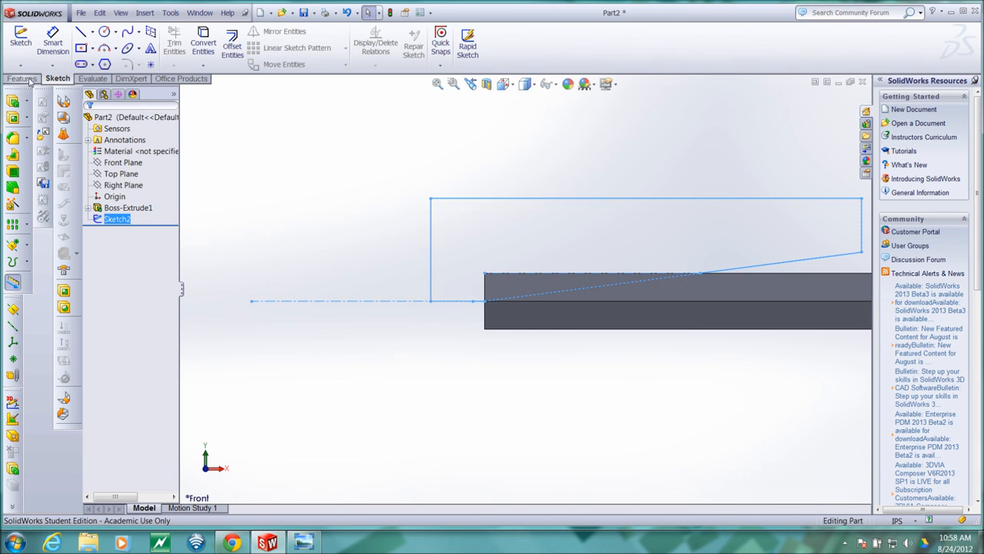
Apply a 360° Revolved Cut about Line1, creating Cut-Revolve1 as the sharpened cone
left_click(21, 76)
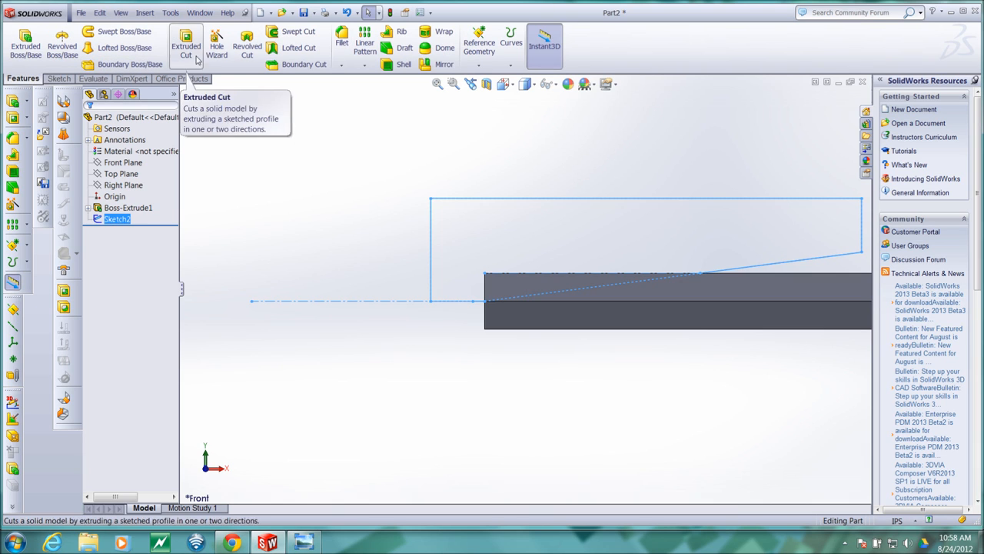
mouse_move(295, 48)
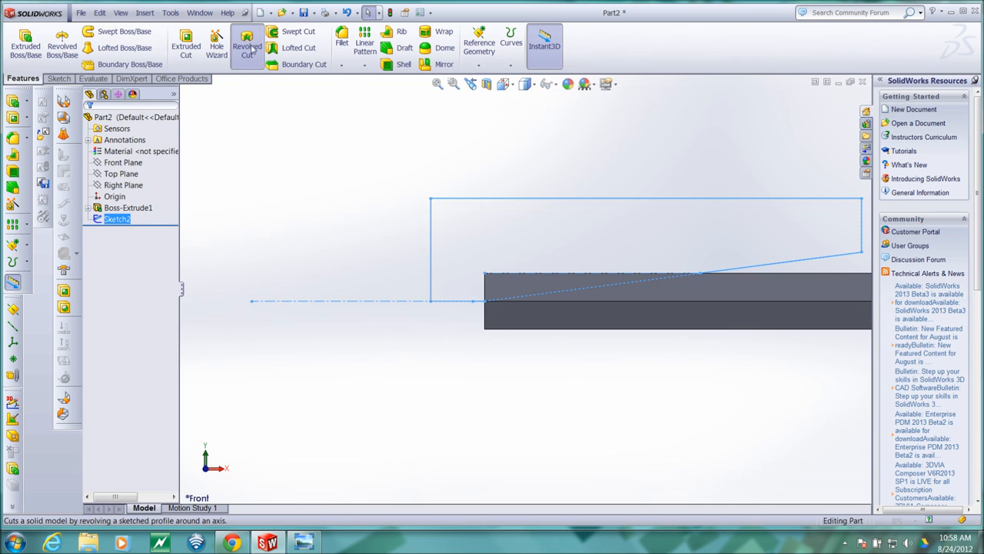
left_click(246, 45)
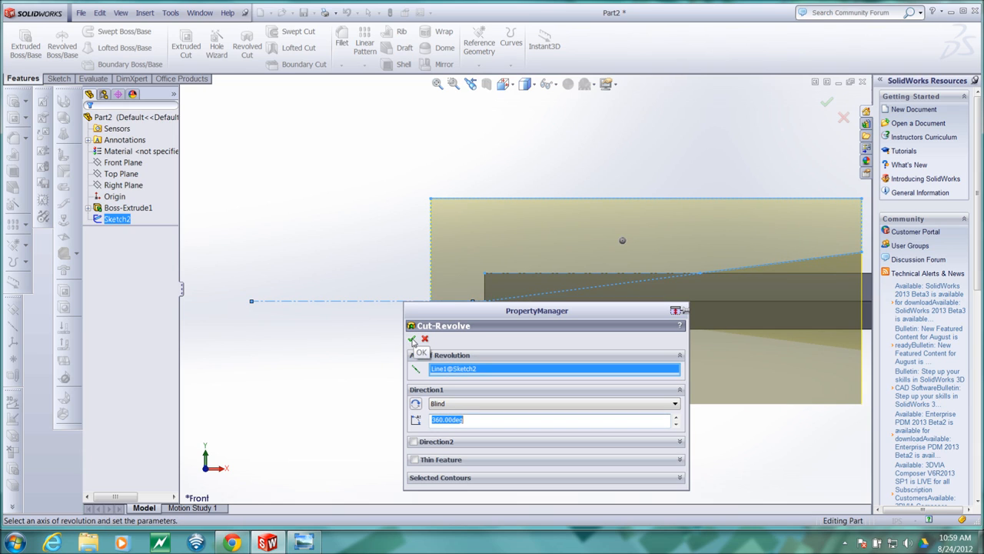
left_click(413, 342)
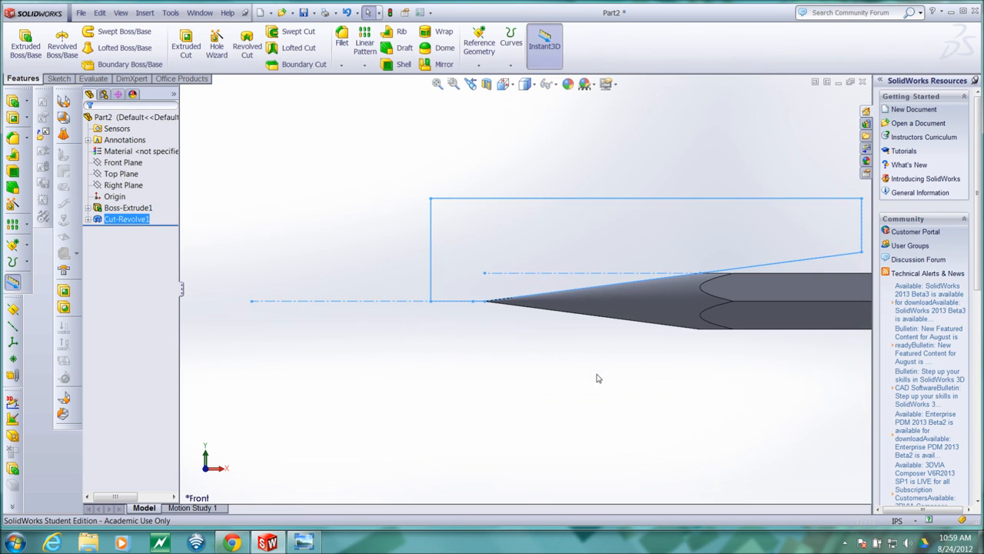